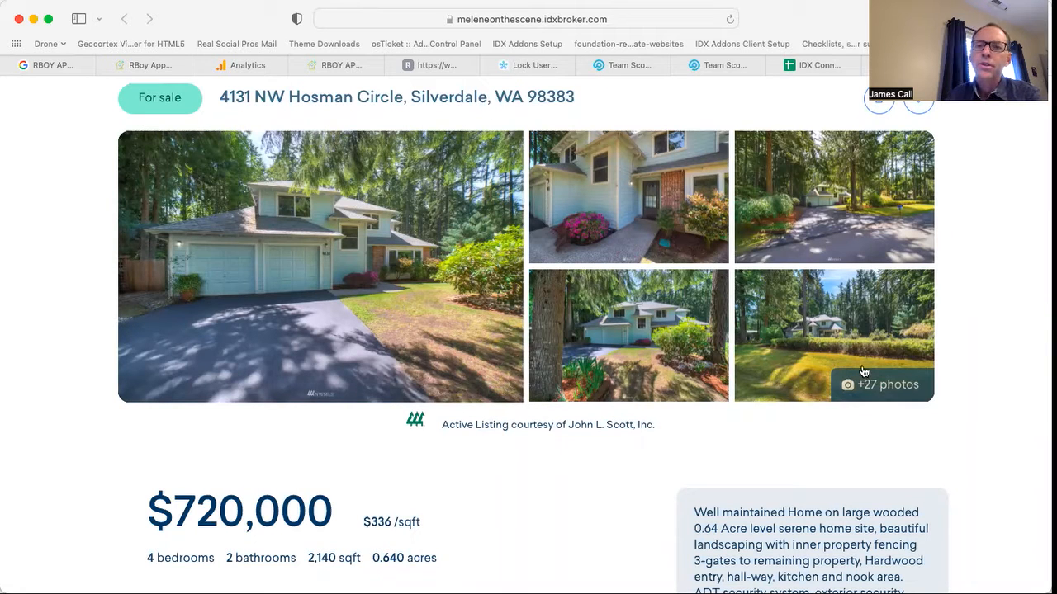
mouse_move(971, 357)
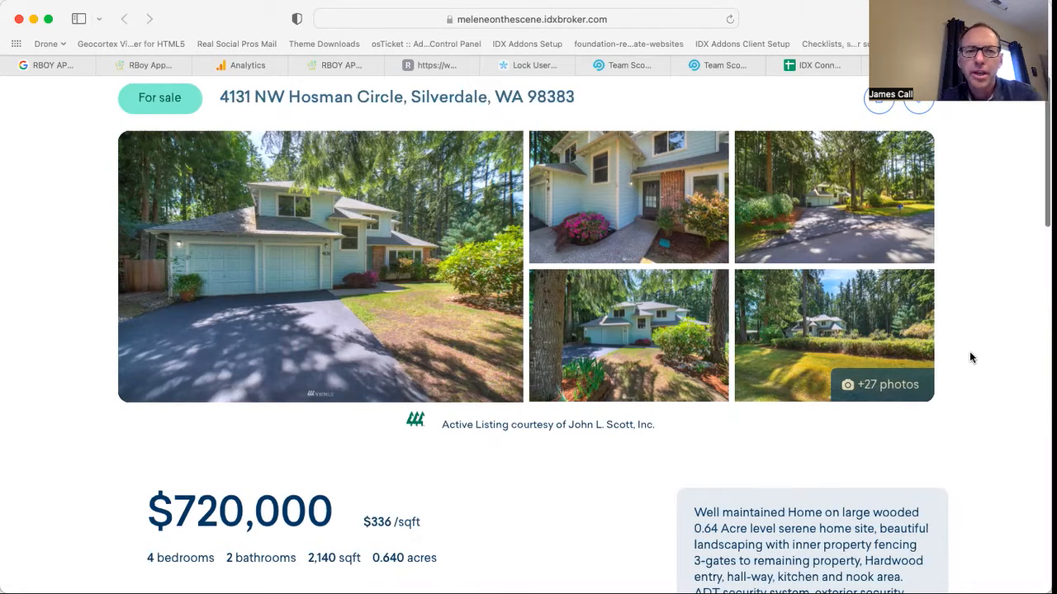
Scroll past the photos, price details and market charts to the 'Ask me about this home' text form
scroll(down, 3)
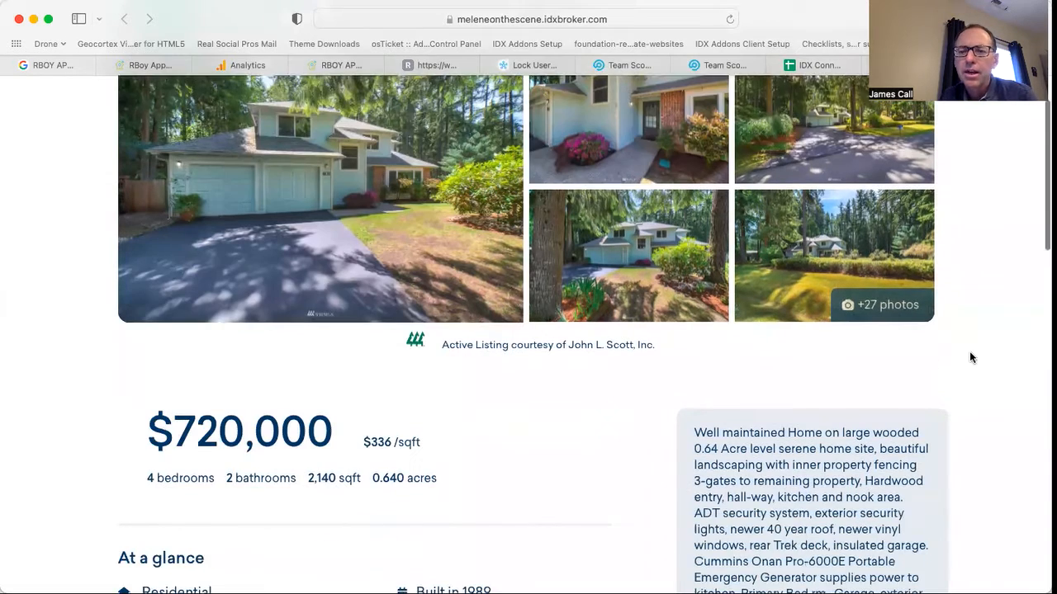
scroll(down, 3)
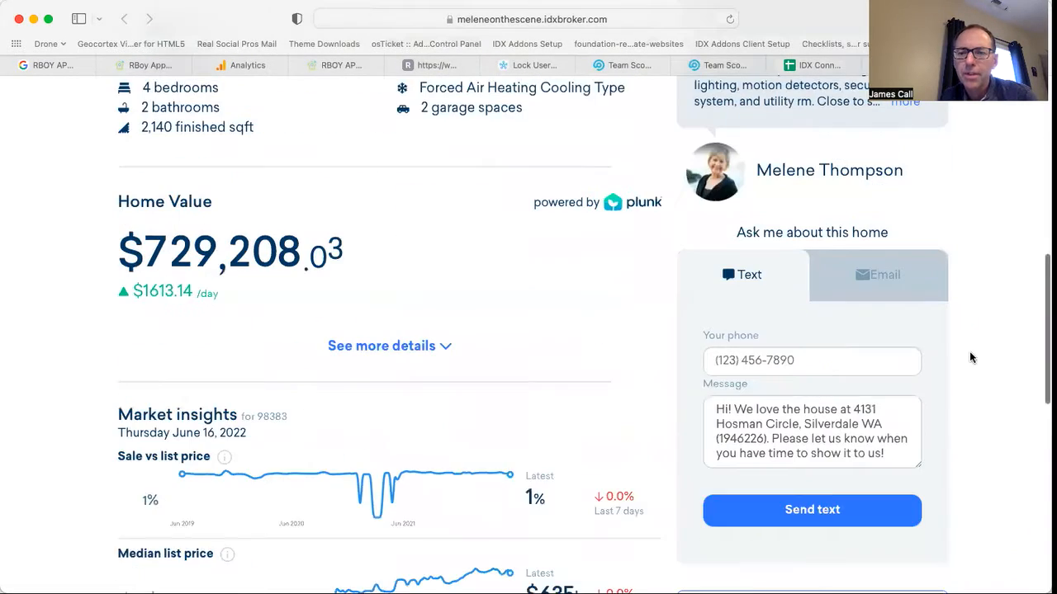
scroll(down, 3)
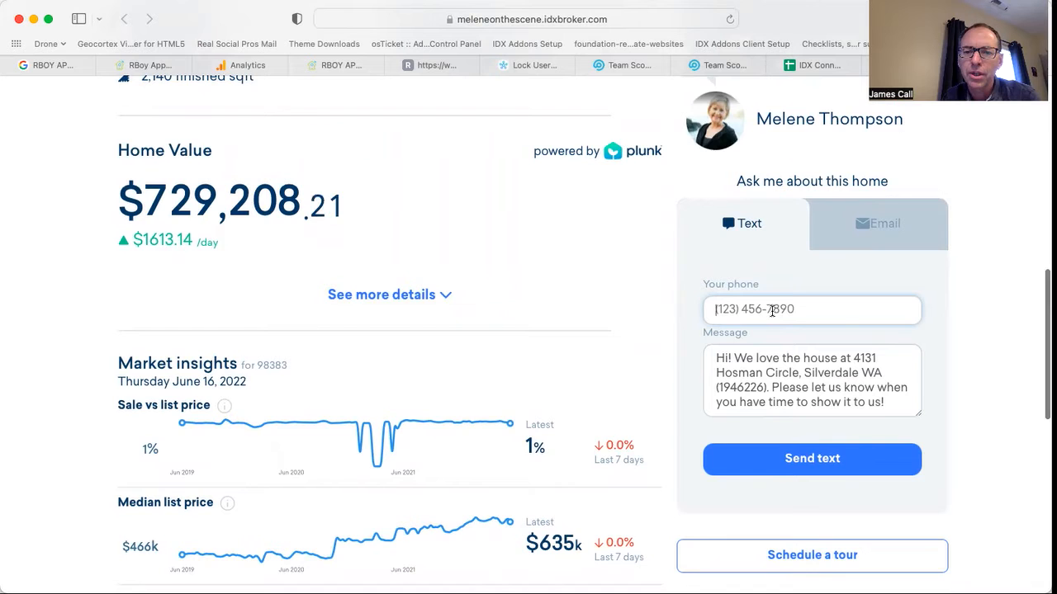
scroll(down, 3)
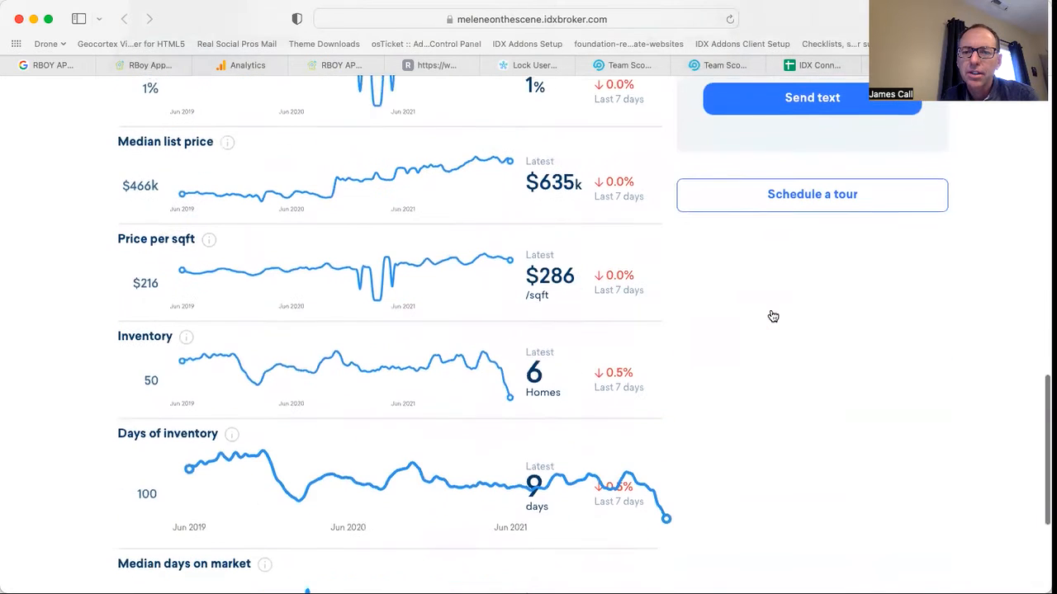
scroll(down, 3)
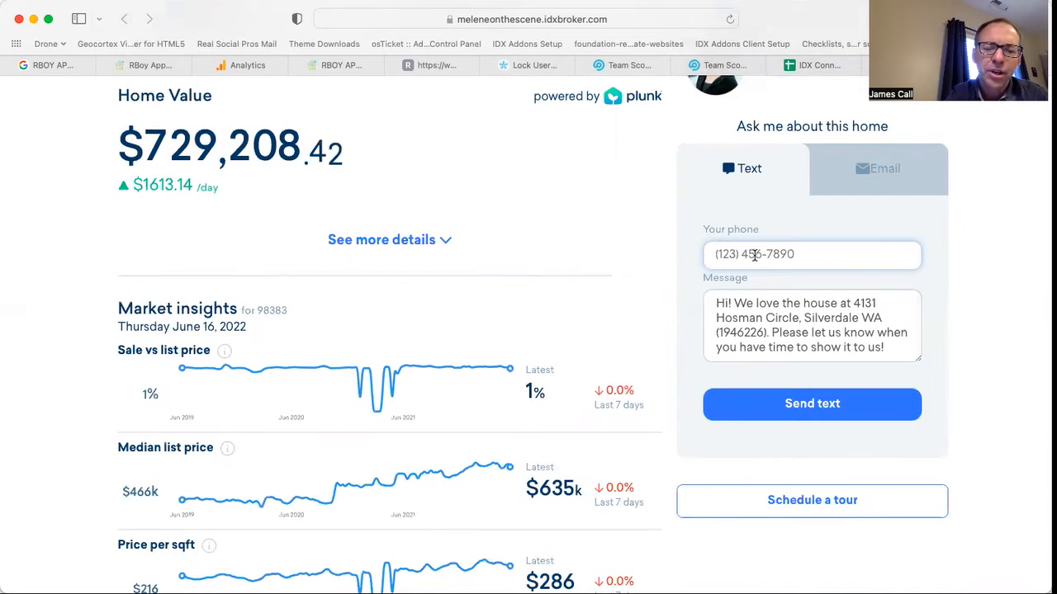
text(43)
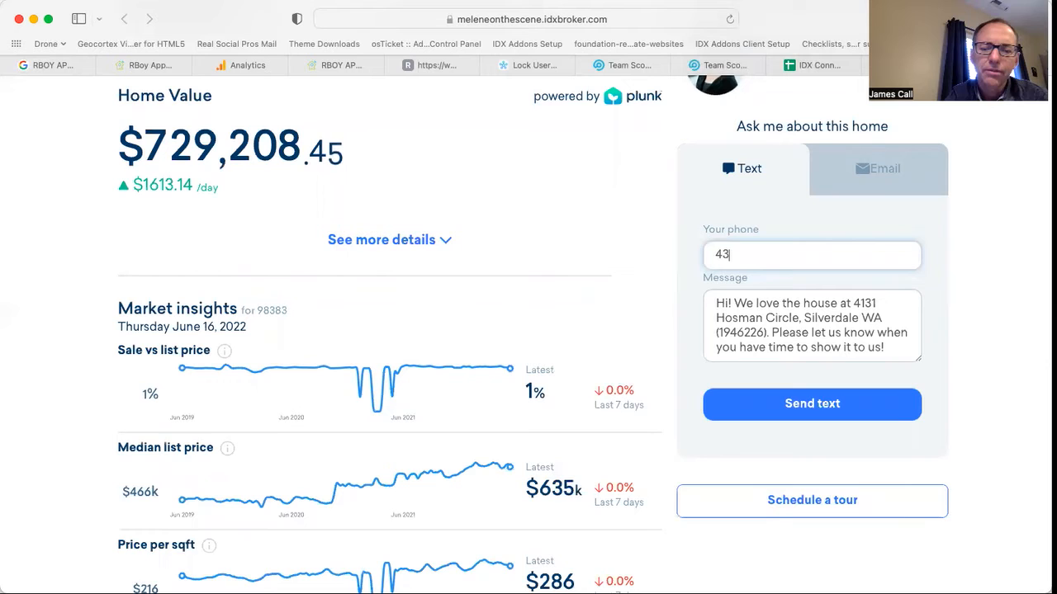
text(5.343.7)
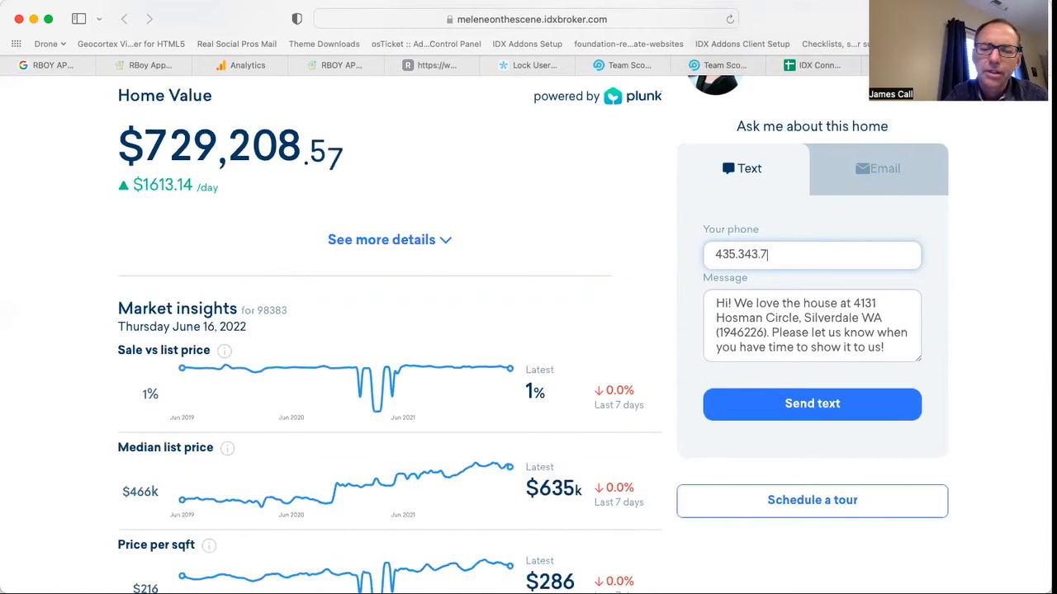
text(676)
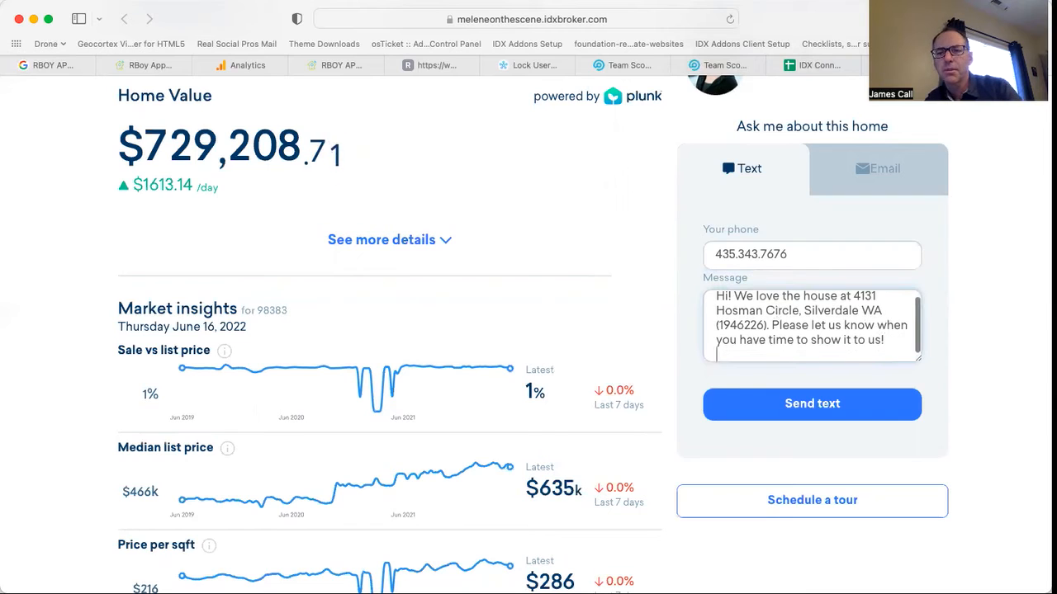
text(We are in town next week.)
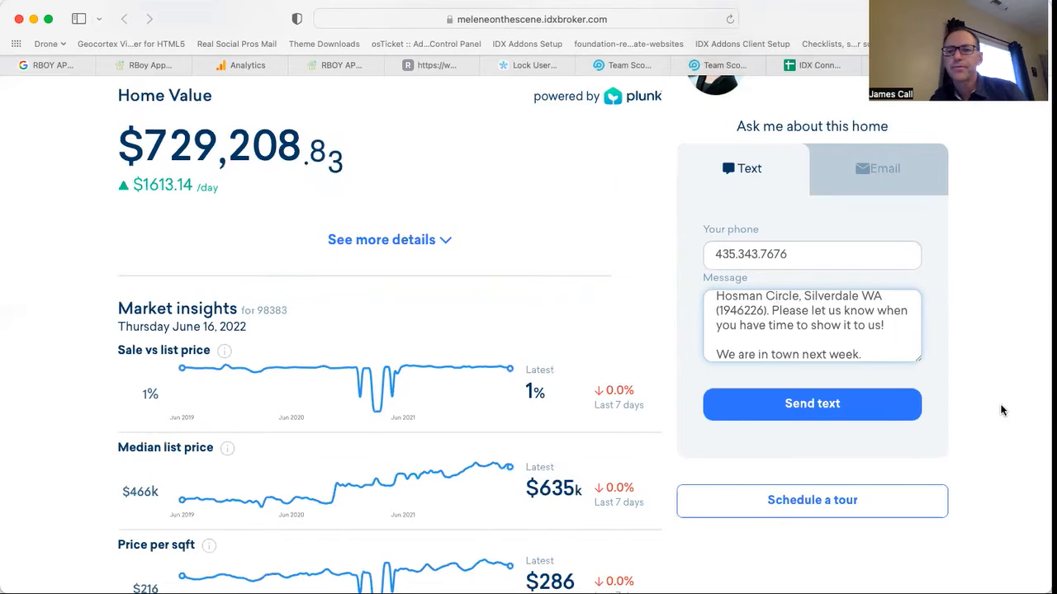
click(812, 404)
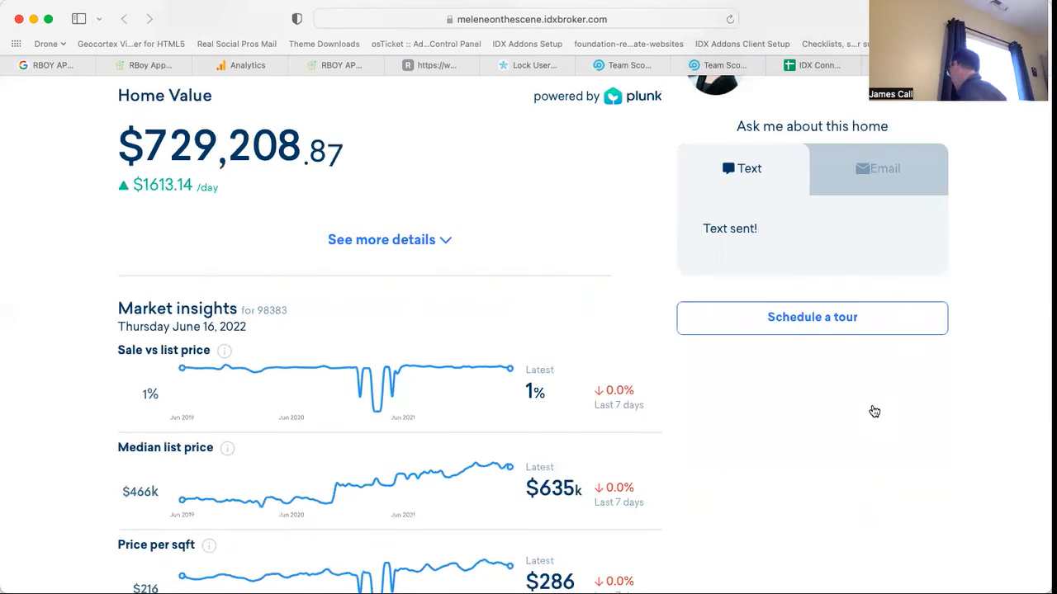